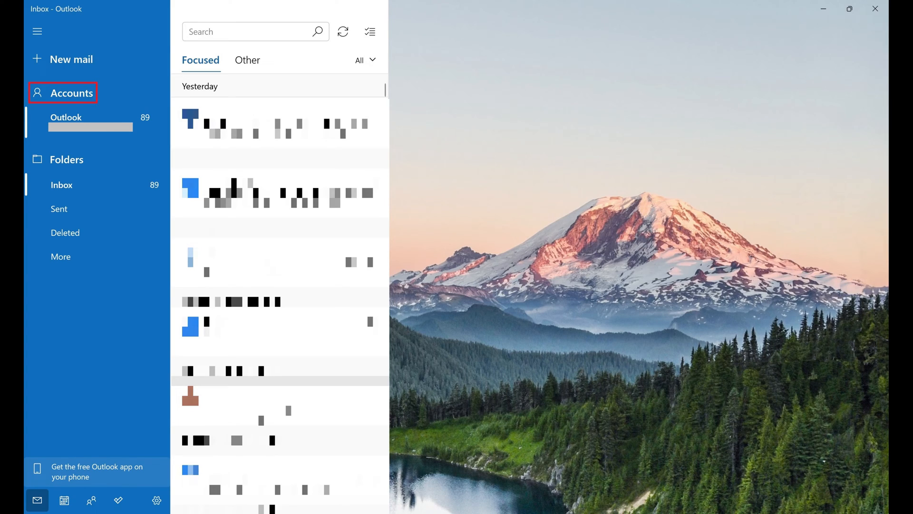
# Step: Begin adding an account from Manage accounts and pick Google as the provider
pyautogui.click(72, 92)
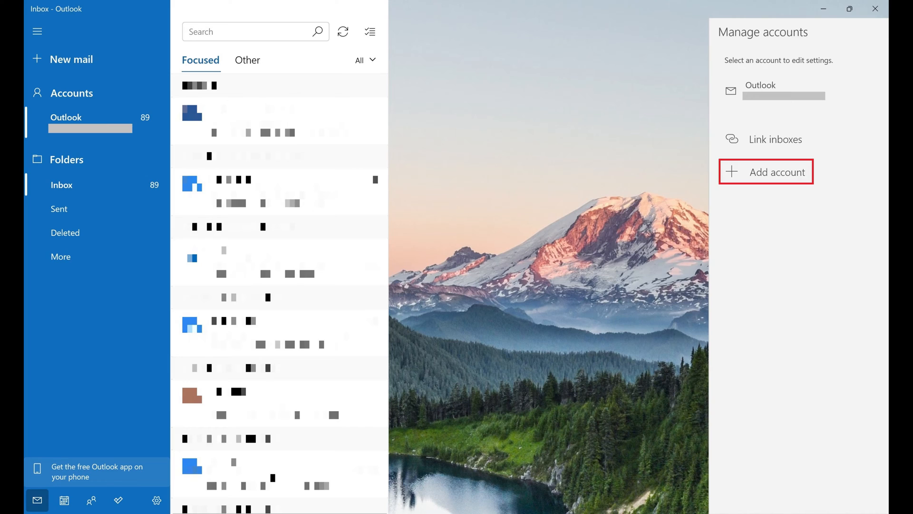
pyautogui.click(766, 171)
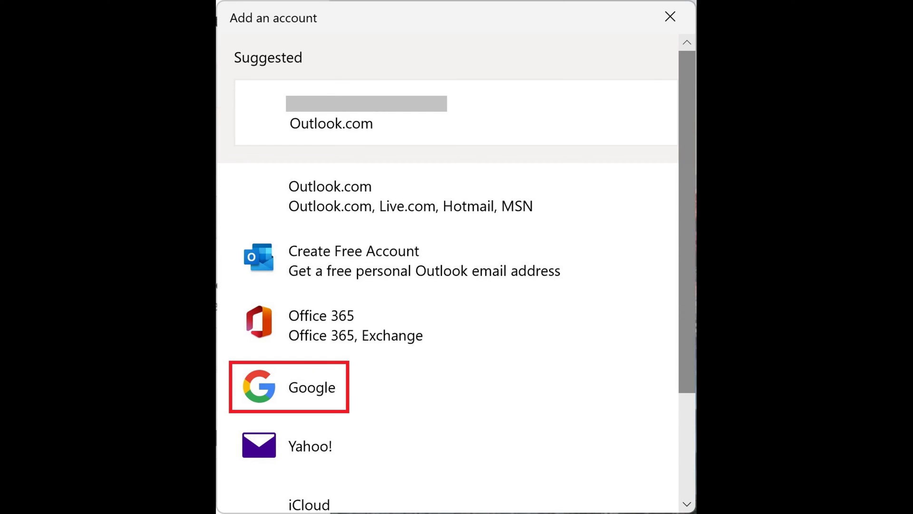
pyautogui.click(288, 386)
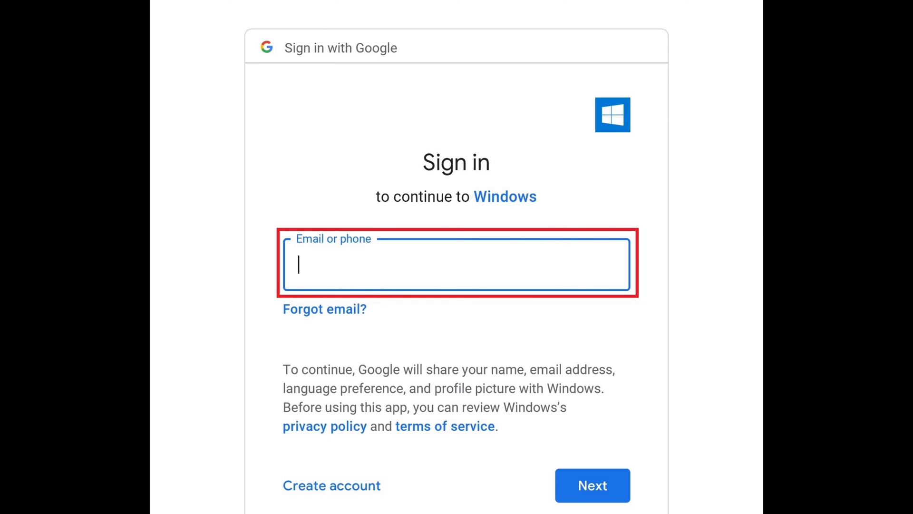
# Step: Sign in with the Gmail address and password to reach Google's access-permission request
pyautogui.click(592, 485)
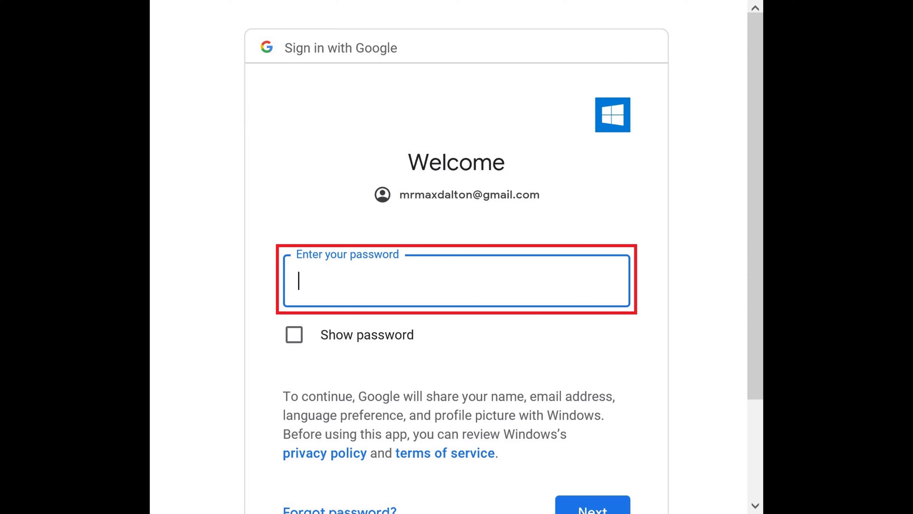
pyautogui.click(592, 508)
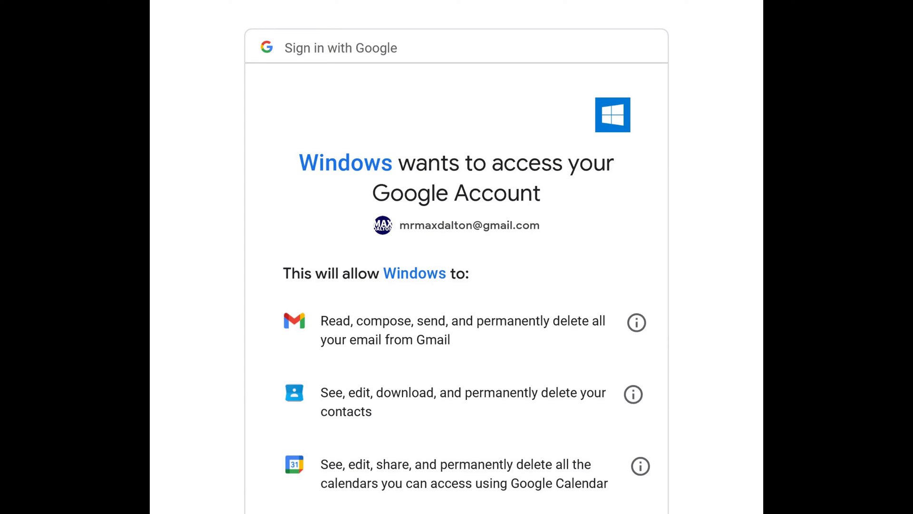
# Step: Allow Windows access to the Google account so setup completes successfully
pyautogui.scroll(-3)
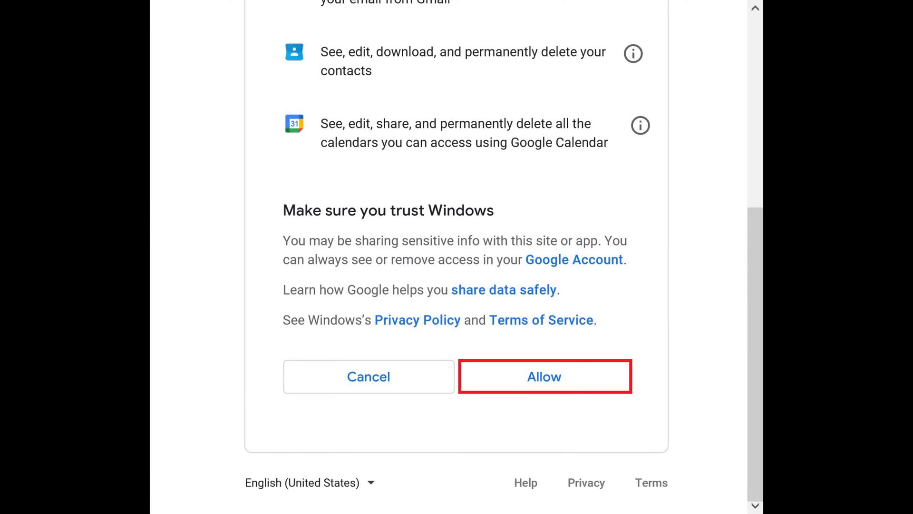
pyautogui.click(544, 376)
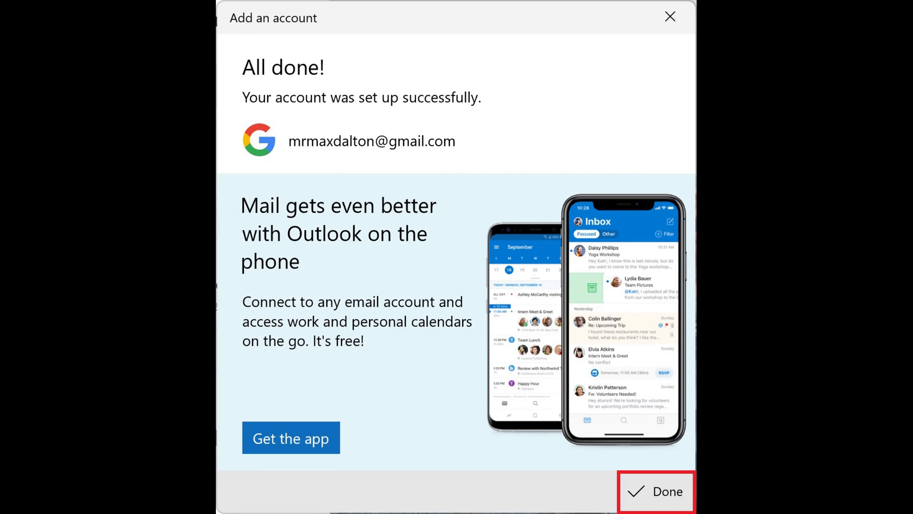
# Step: Confirm the All done screen so Gmail appears below Outlook in the accounts list
pyautogui.click(665, 492)
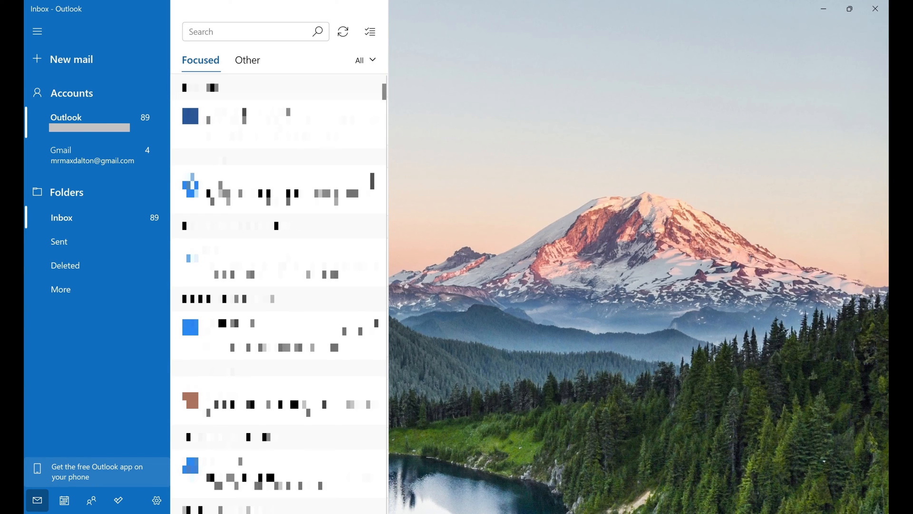